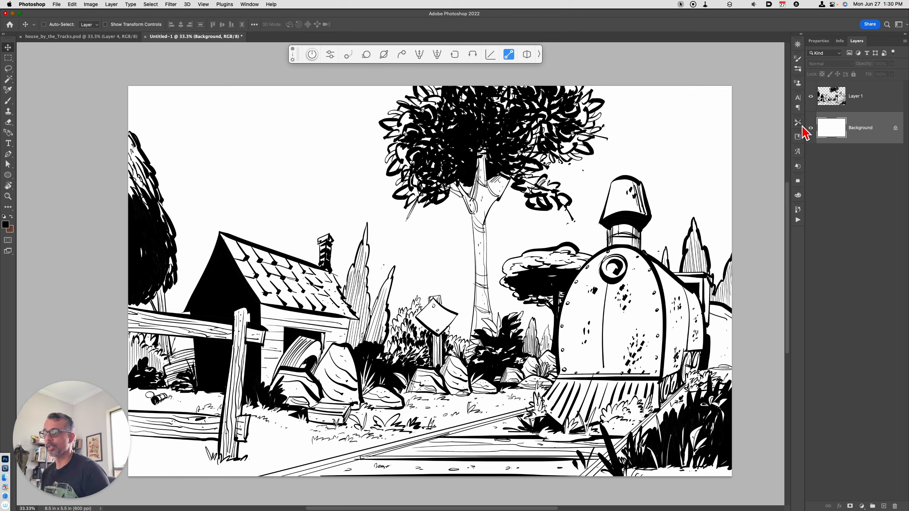
Duplicate Layer 1, the ink line art, into a copy above it.
{"action": "left_click", "coordinate": [861, 96]}
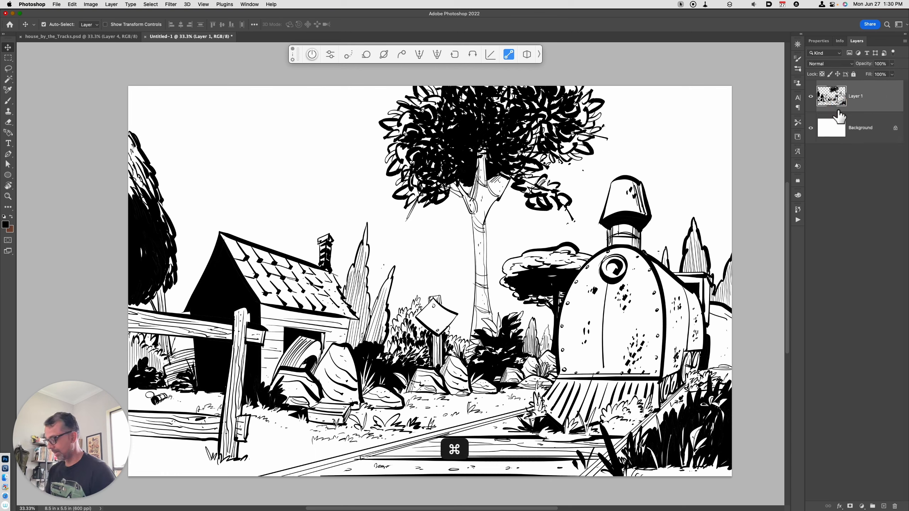
{"action": "key", "text": "cmd+j"}
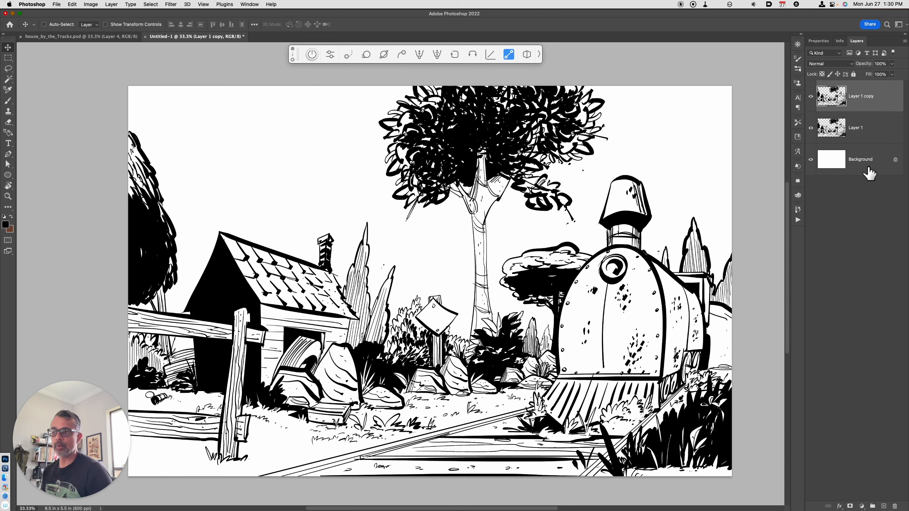
{"action": "mouse_move", "coordinate": [864, 147]}
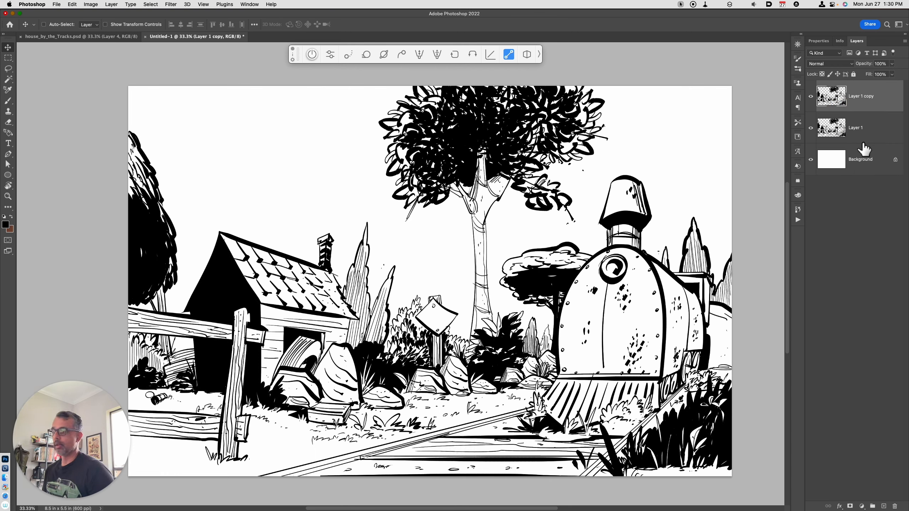
Lasso around the train's smokestack and copy it to its own layer.
{"action": "left_click", "coordinate": [8, 68]}
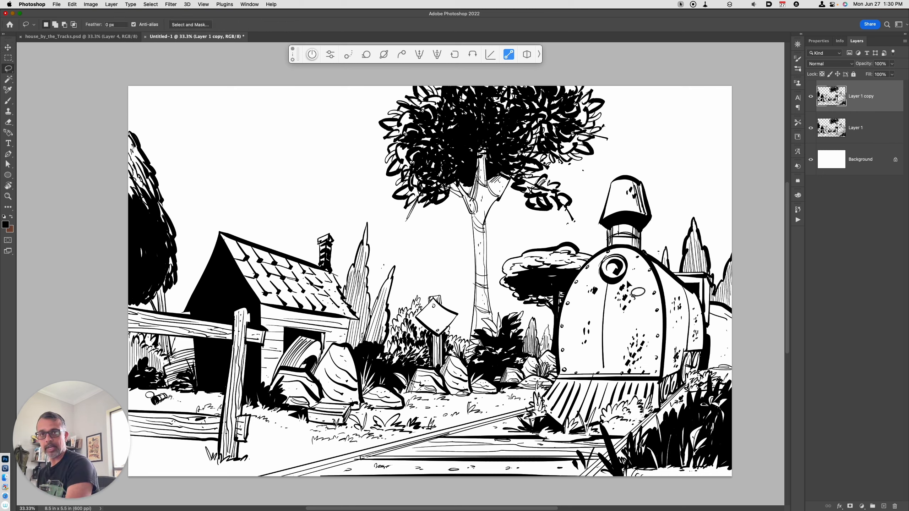
{"action": "mouse_move", "coordinate": [621, 214]}
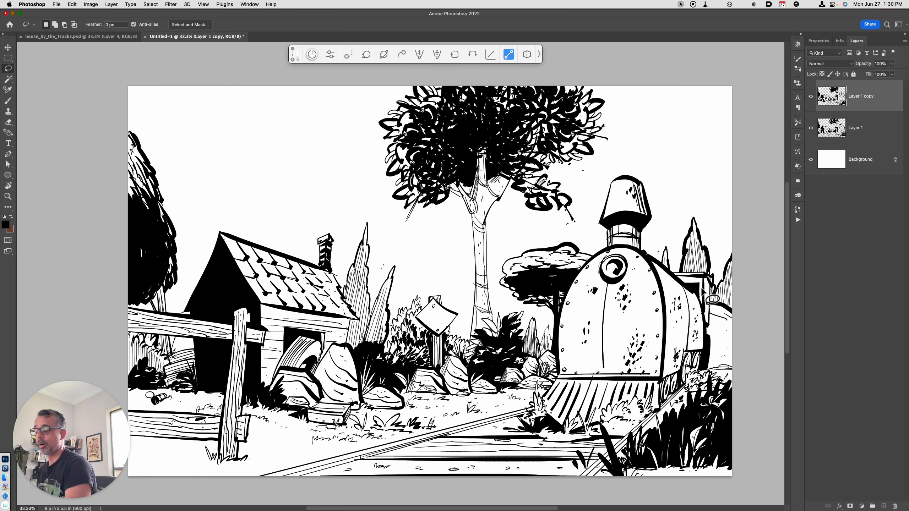
{"action": "mouse_move", "coordinate": [658, 182]}
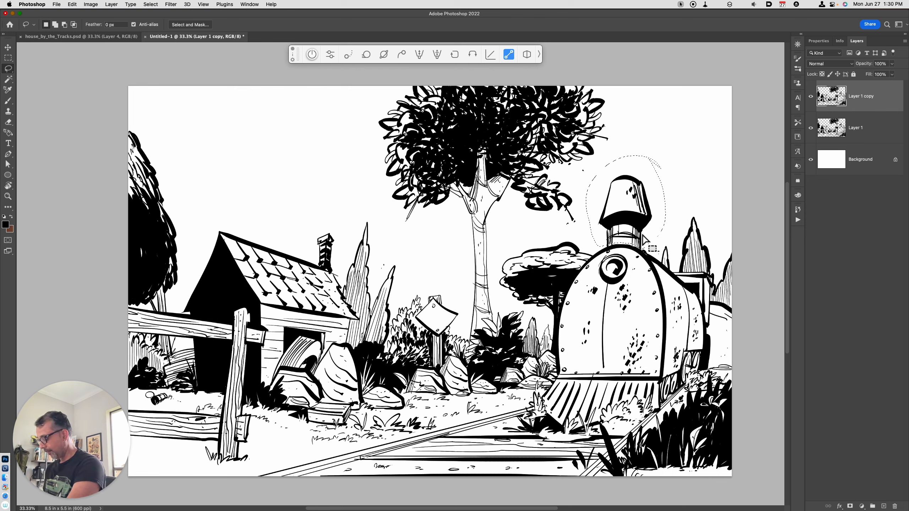
{"action": "key", "text": "cmd+j"}
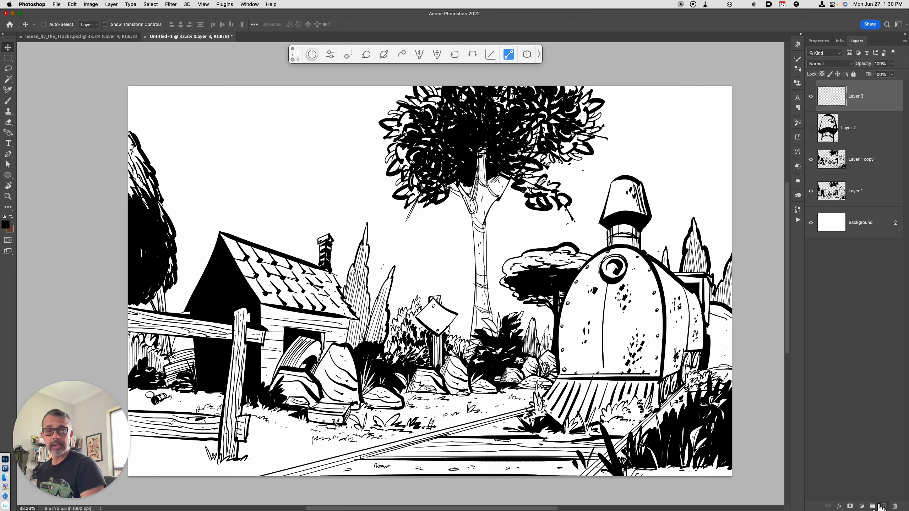
{"action": "mouse_move", "coordinate": [881, 506]}
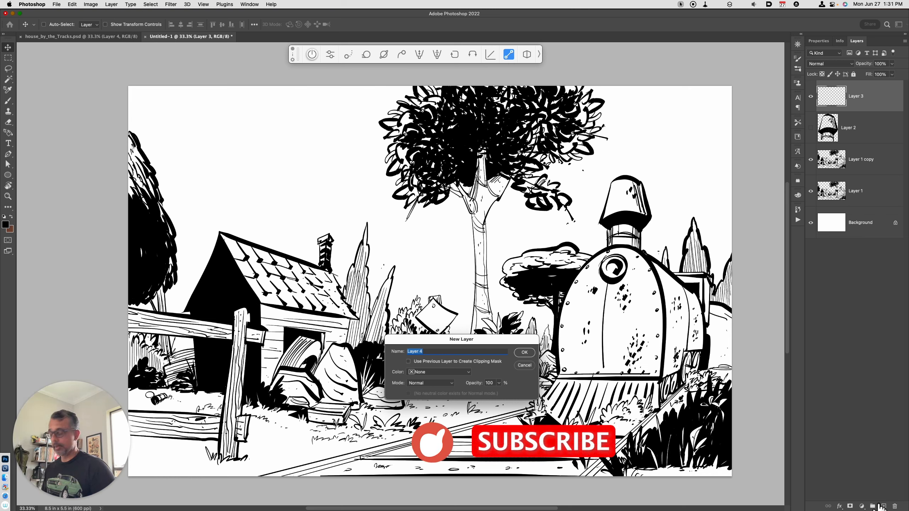
Confirm the New Layer dialog to add Layer 4 above Layer 3.
{"action": "left_click", "coordinate": [523, 353]}
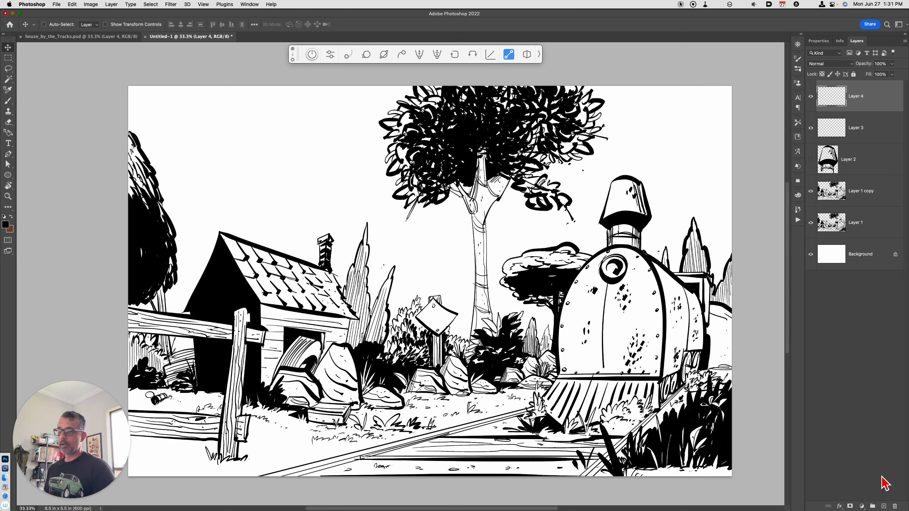
{"action": "mouse_move", "coordinate": [869, 378]}
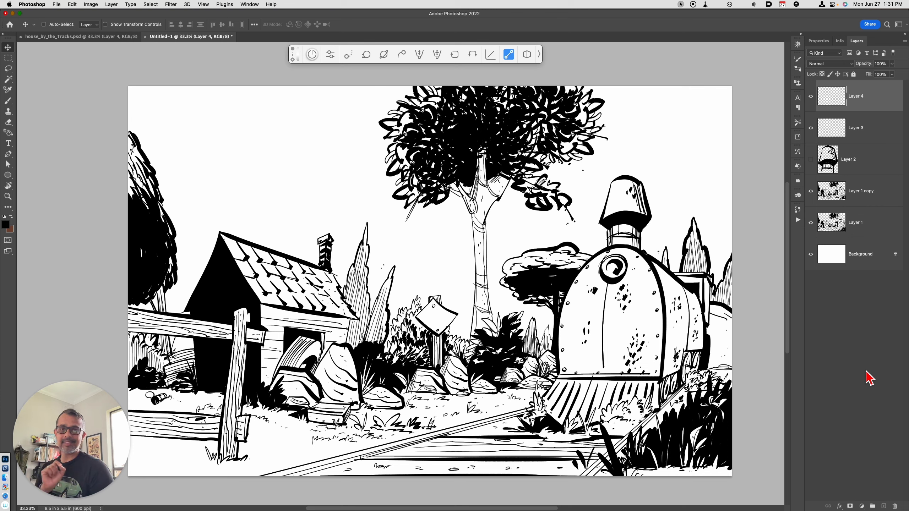
{"action": "mouse_move", "coordinate": [603, 307]}
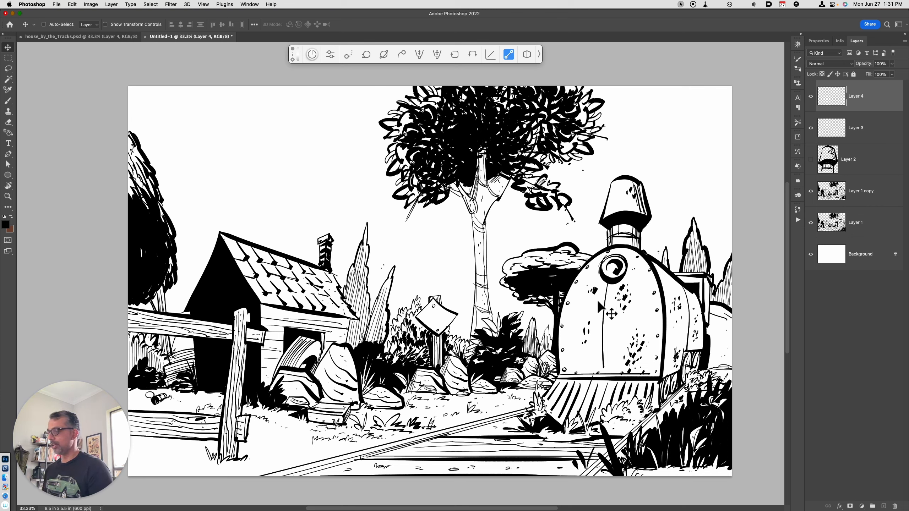
Fill the train body red on Layer 5 beneath the line art, then deselect.
{"action": "left_click", "coordinate": [860, 253]}
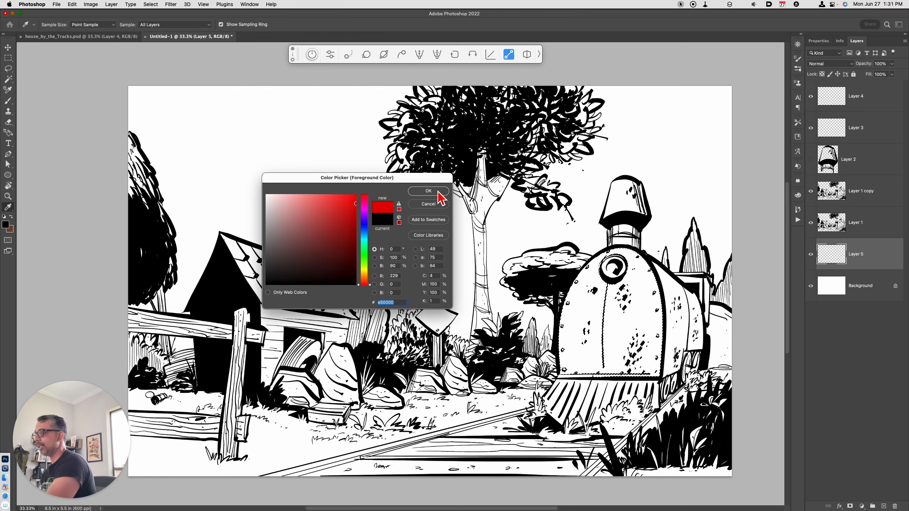
{"action": "left_click", "coordinate": [428, 191]}
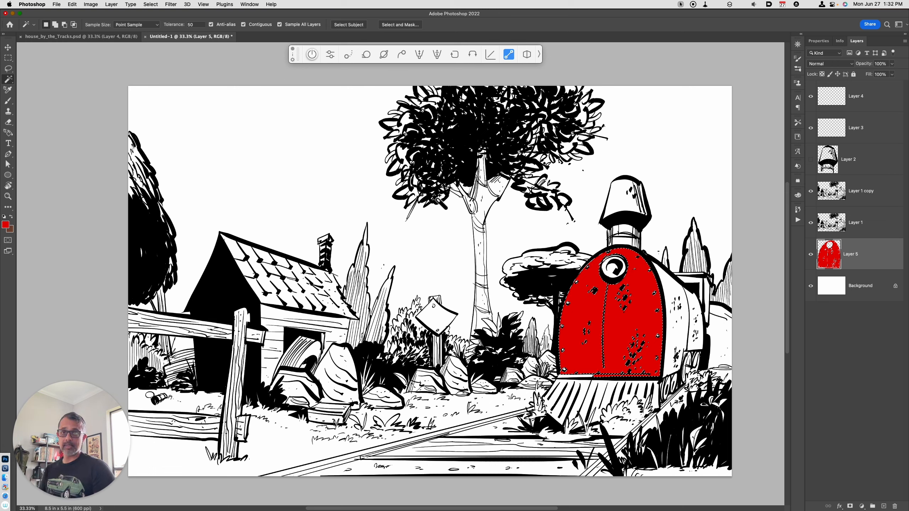
{"action": "key", "text": "cmd+d"}
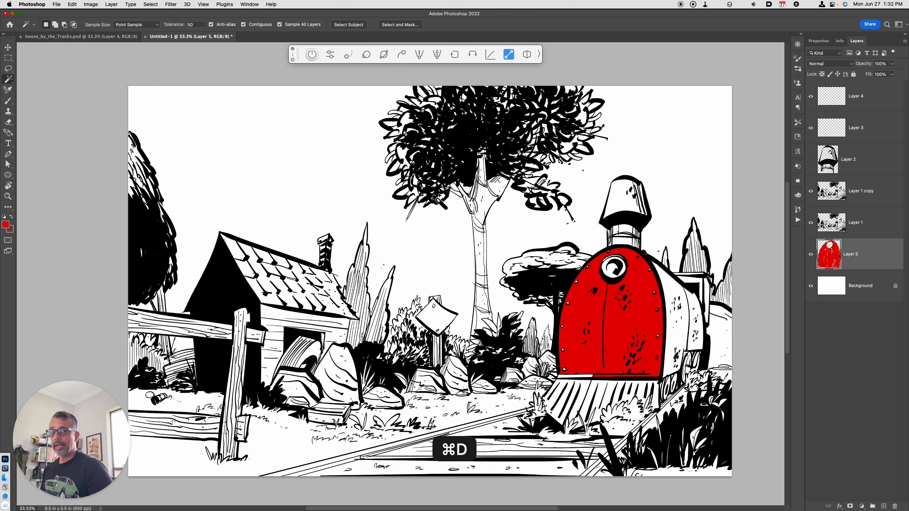
Shift Layer 5's red fill to orange-tan with Hue/Saturation.
{"action": "key", "text": "cmd+d"}
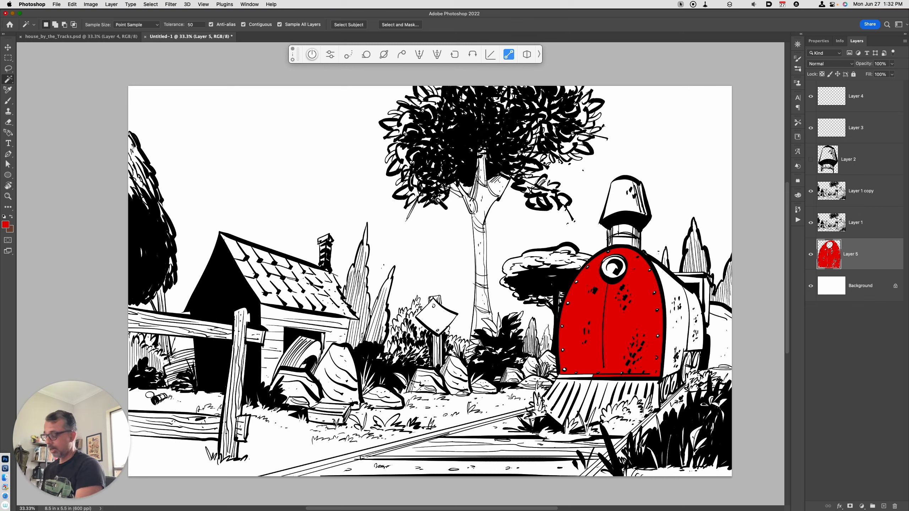
{"action": "mouse_move", "coordinate": [451, 210]}
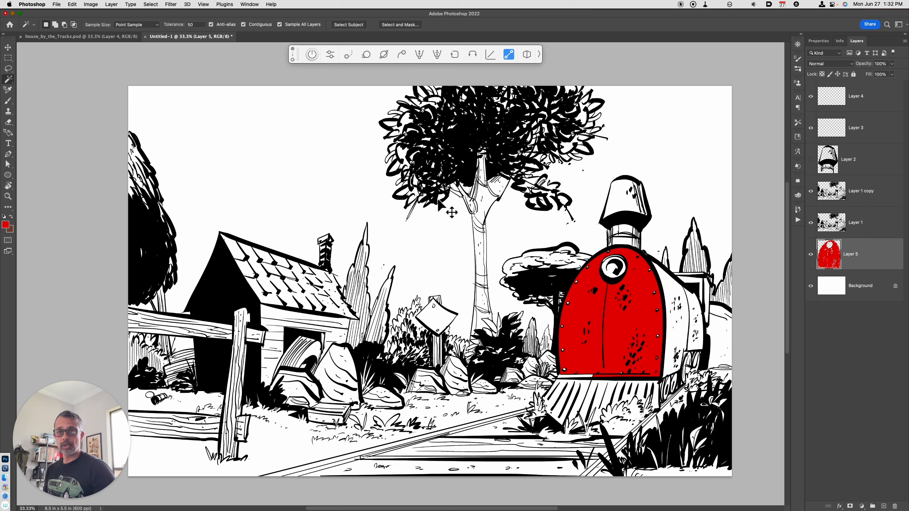
{"action": "left_click", "coordinate": [90, 4]}
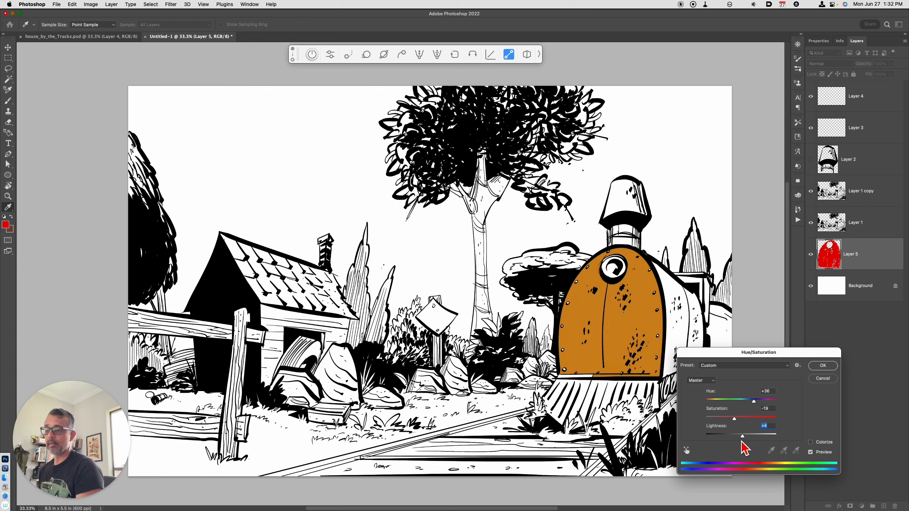
{"action": "mouse_move", "coordinate": [743, 446]}
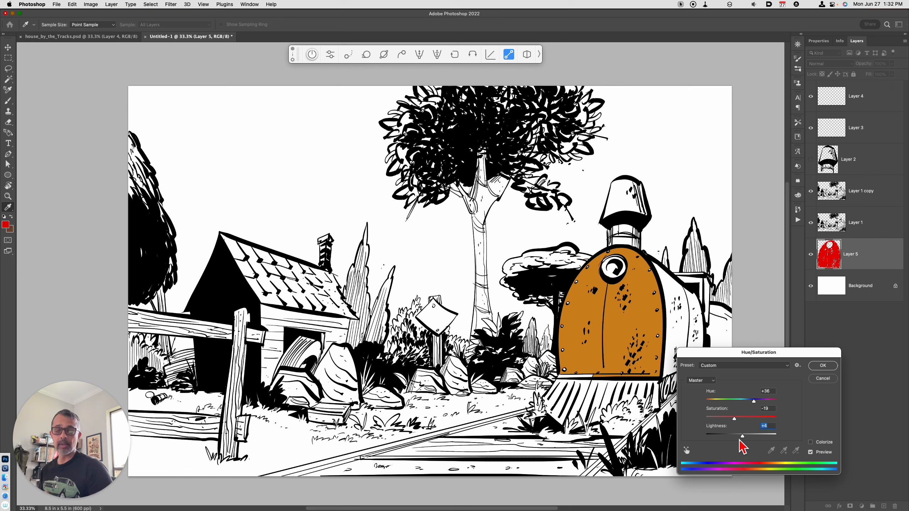
{"action": "mouse_move", "coordinate": [818, 375]}
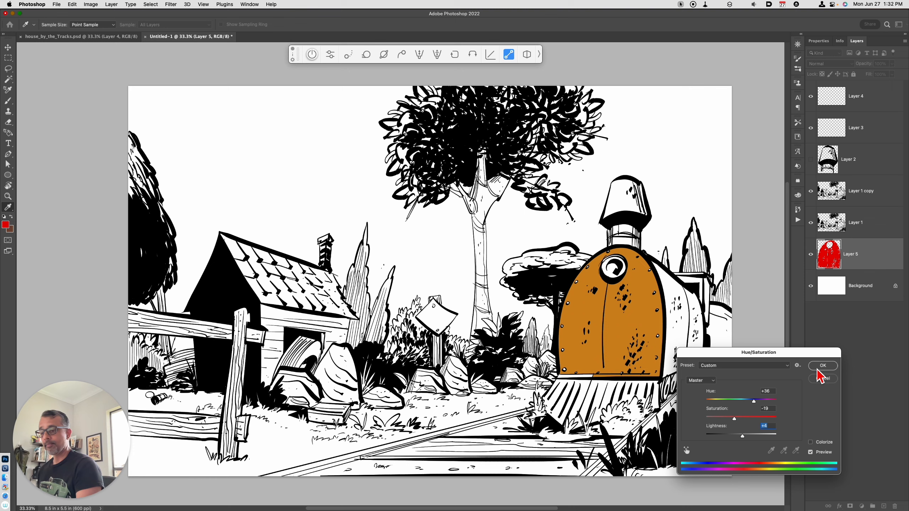
{"action": "left_click", "coordinate": [822, 365]}
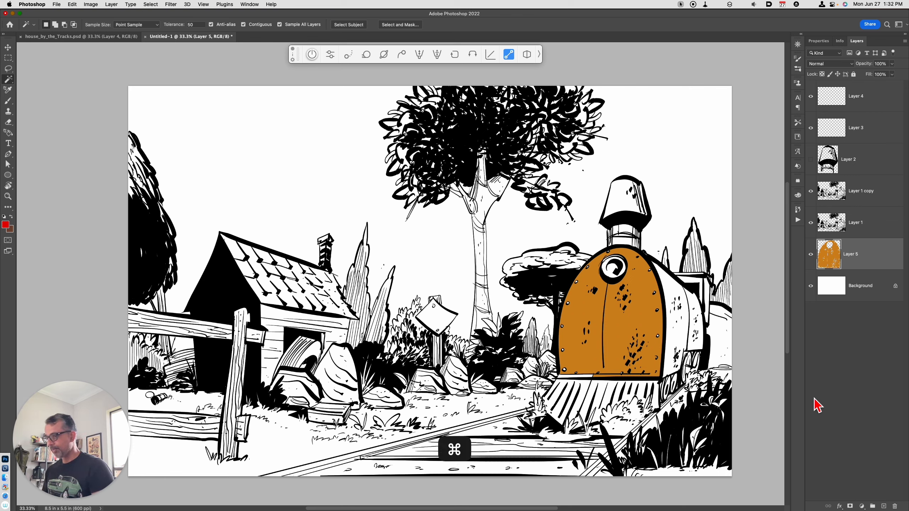
Try Free Transform and Warp options on Layer 5's orange fill.
{"action": "key", "text": "cmd+t"}
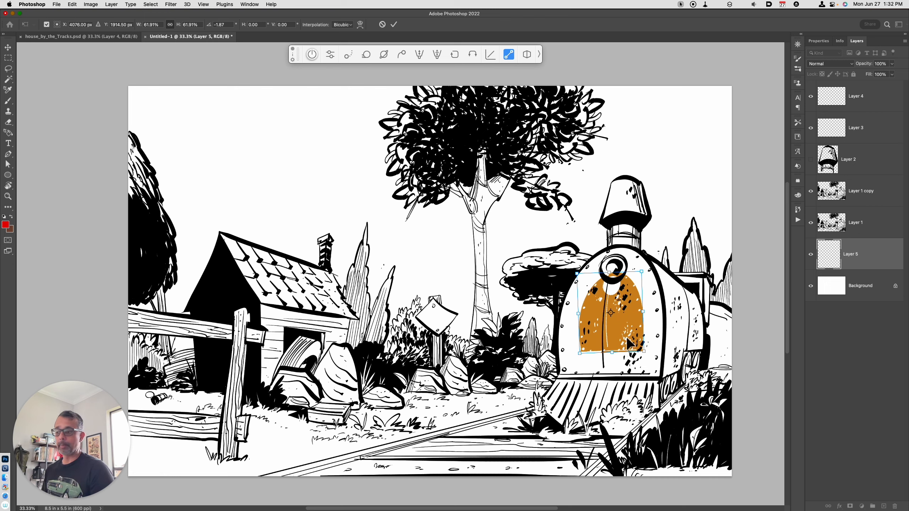
{"action": "right_click", "coordinate": [623, 331]}
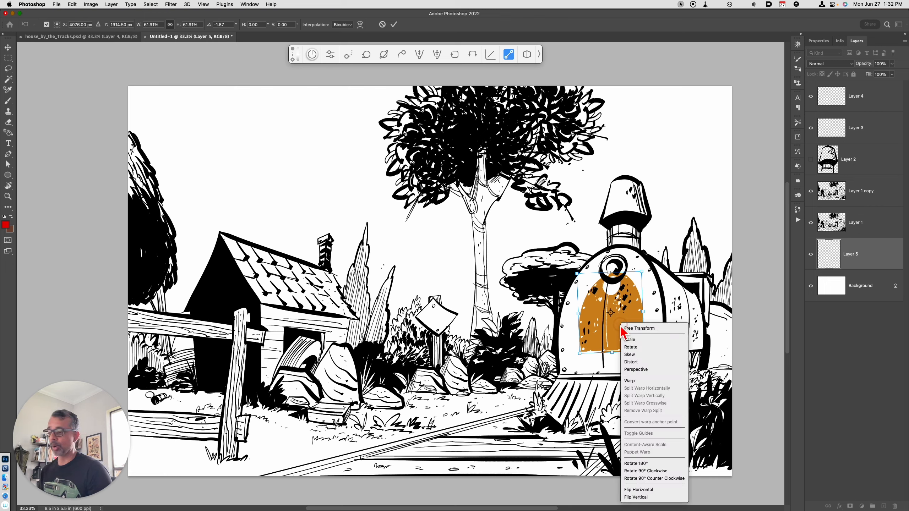
{"action": "mouse_move", "coordinate": [637, 354]}
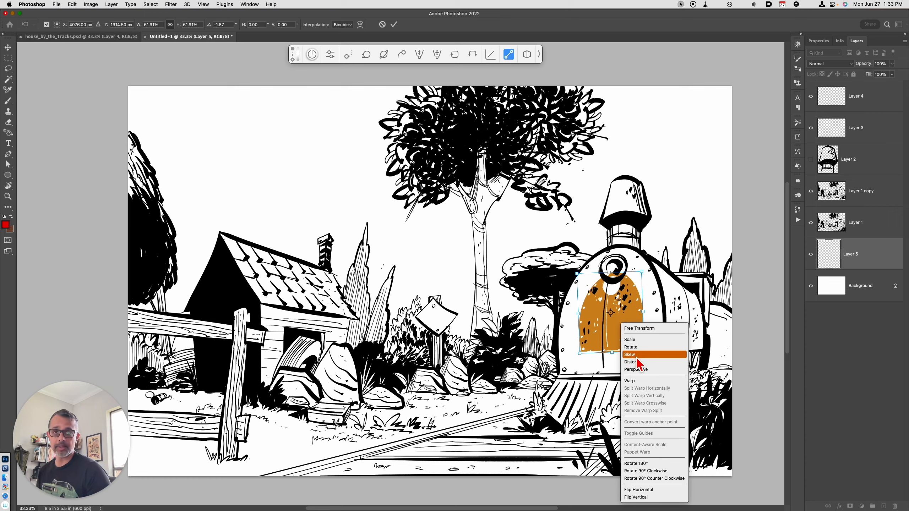
{"action": "mouse_move", "coordinate": [637, 362]}
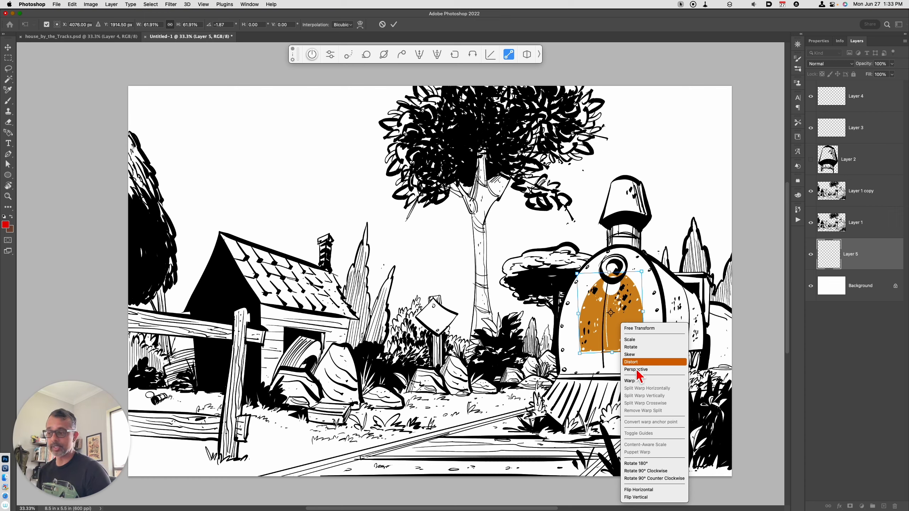
{"action": "mouse_move", "coordinate": [651, 381]}
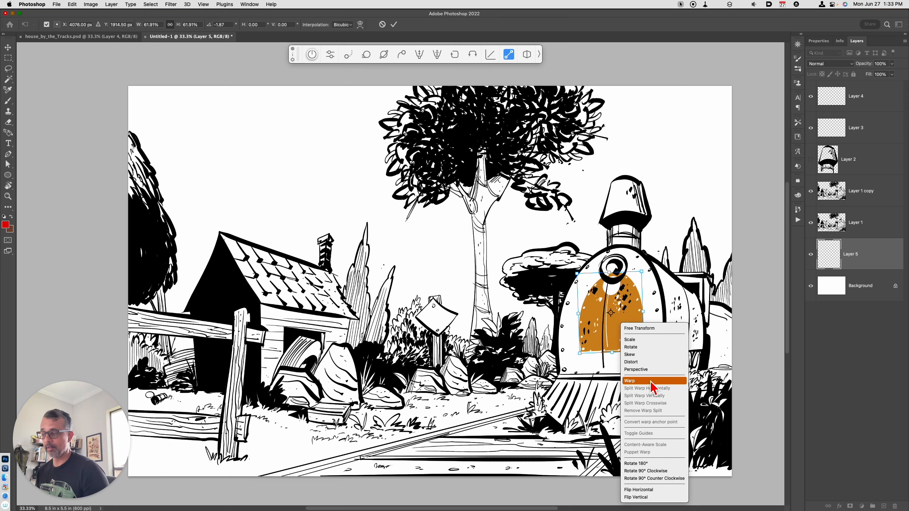
{"action": "left_click", "coordinate": [629, 381]}
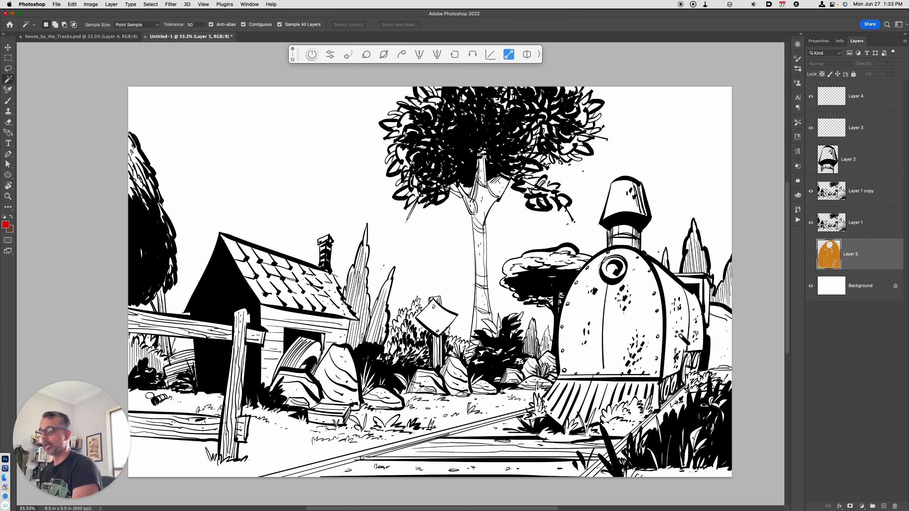
{"action": "mouse_move", "coordinate": [676, 210]}
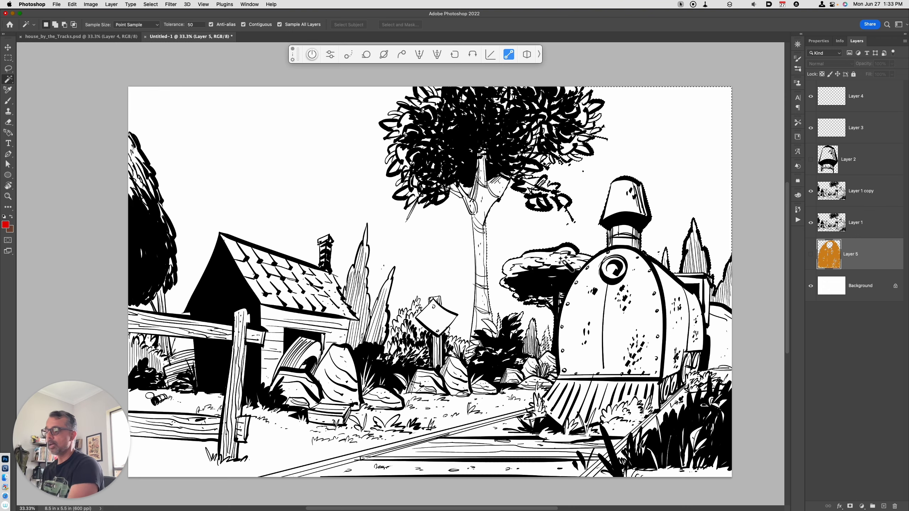
{"action": "mouse_move", "coordinate": [561, 243]}
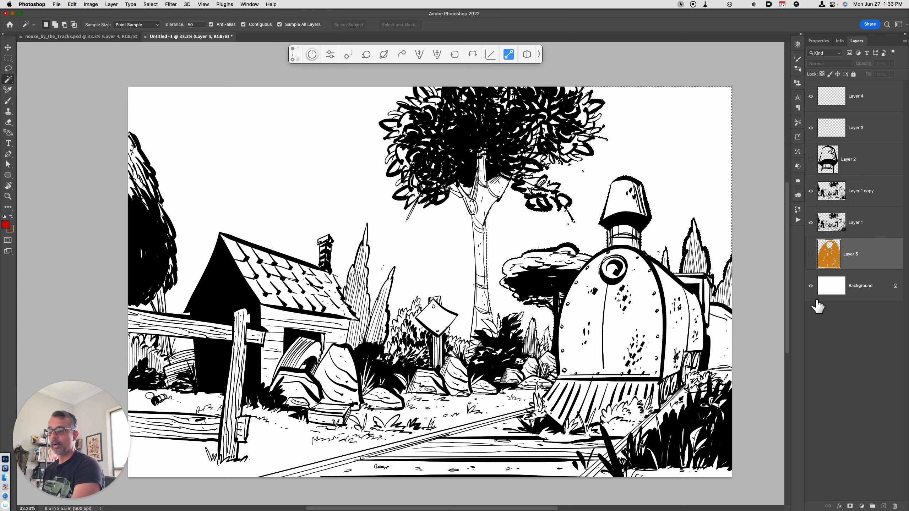
Add empty Layer 6 above orange Layer 5 with the blank-area selection active.
{"action": "key", "text": "shift+cmd+i"}
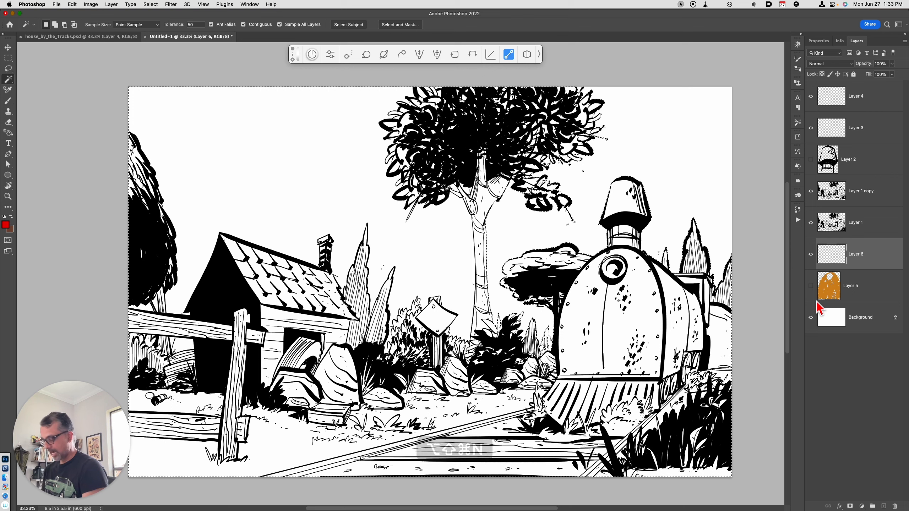
Fill the selected blank areas on Layer 6 with red and drop the selection.
{"action": "key", "text": "cmd+d"}
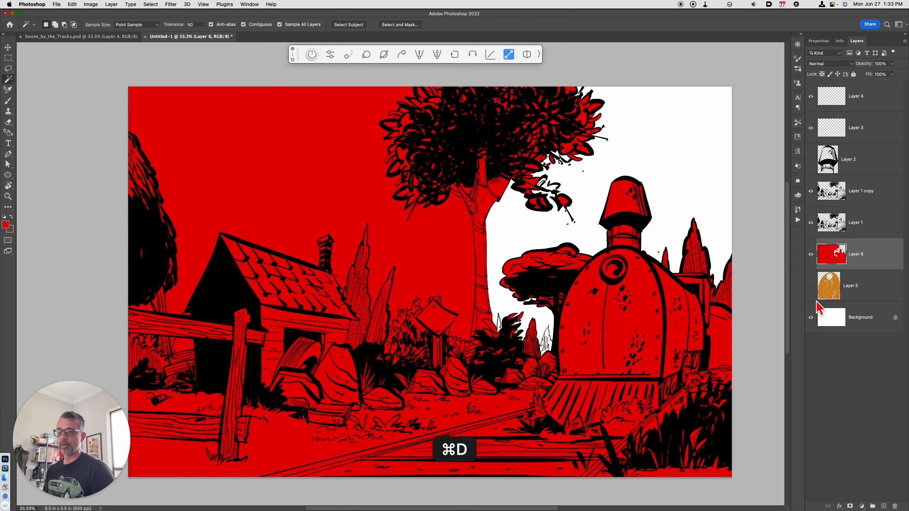
{"action": "key", "text": "cmd+d"}
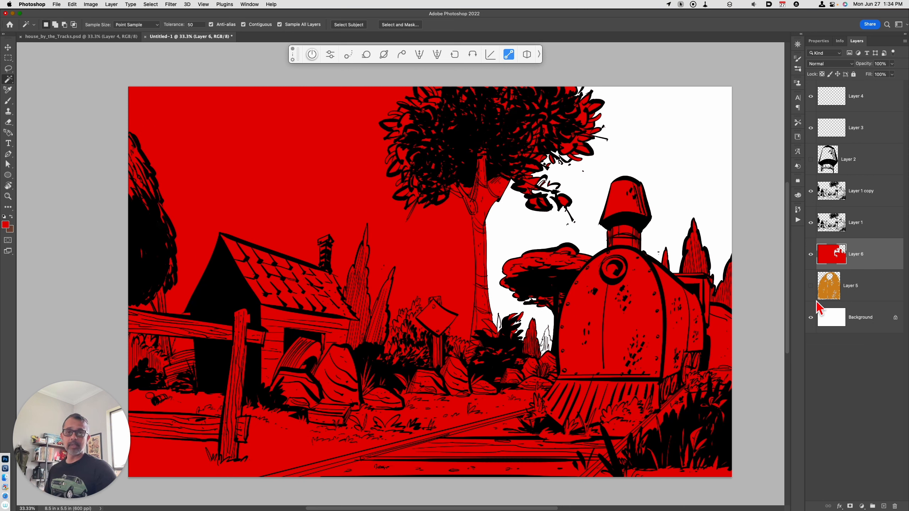
{"action": "mouse_move", "coordinate": [817, 306]}
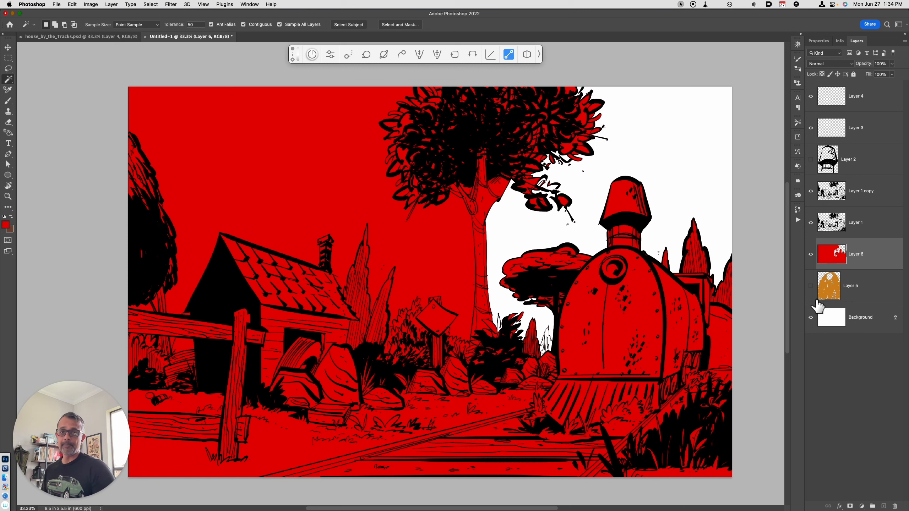